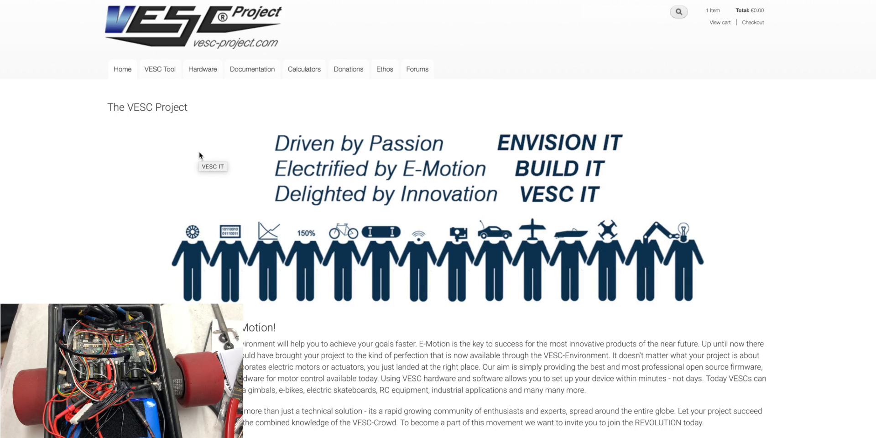
{"action": "mouse_move", "coordinate": [287, 18]}
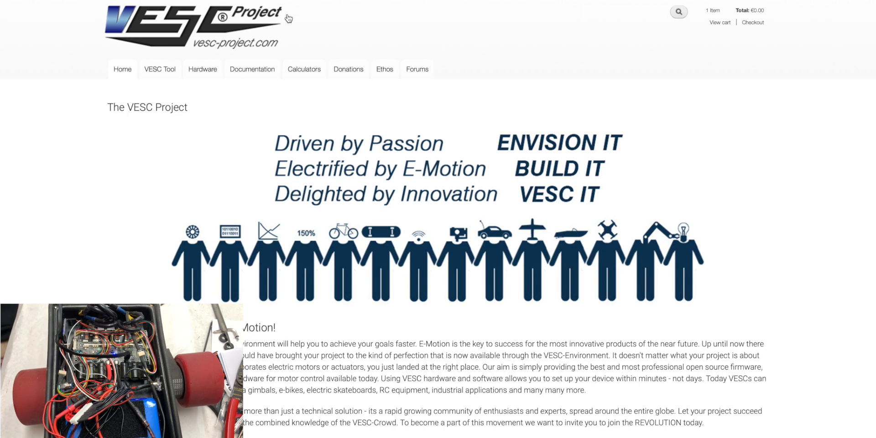
{"action": "mouse_move", "coordinate": [287, 18]}
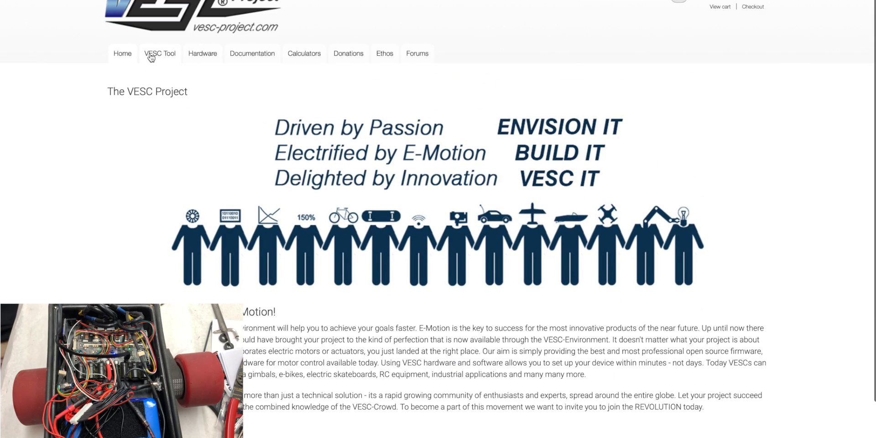
{"action": "mouse_move", "coordinate": [385, 301]}
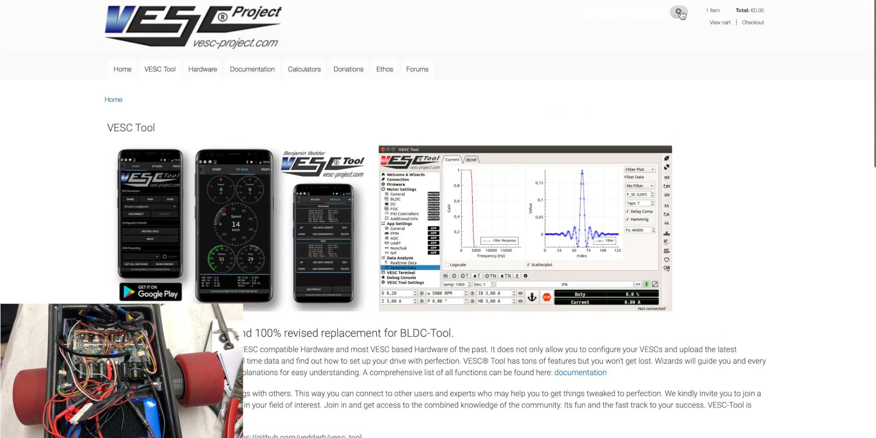
Step: Search the site for 'Vesc tool mac' and follow the forum link to the Mac build
{"action": "left_click", "coordinate": [678, 12]}
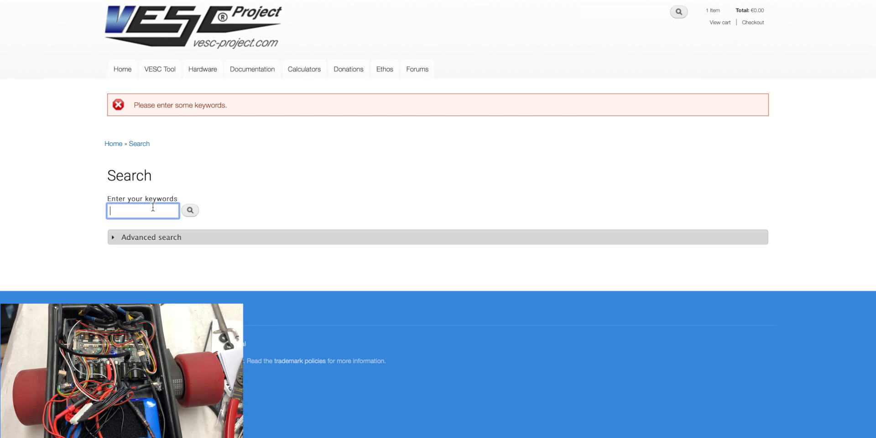
{"action": "type", "text": "Vesc tool ma"}
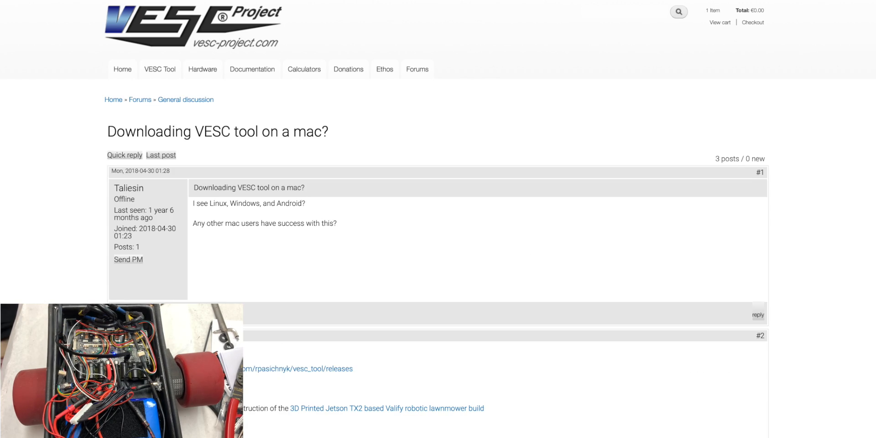
{"action": "scroll", "scroll_direction": "down", "scroll_amount": 3}
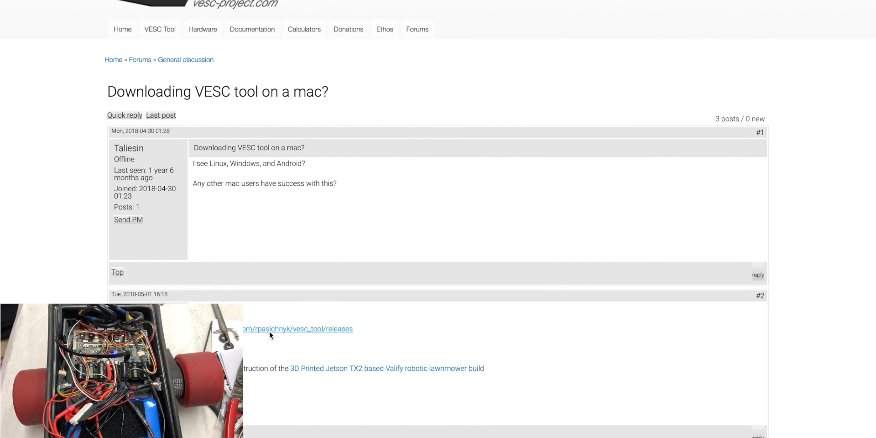
{"action": "left_click", "coordinate": [298, 328]}
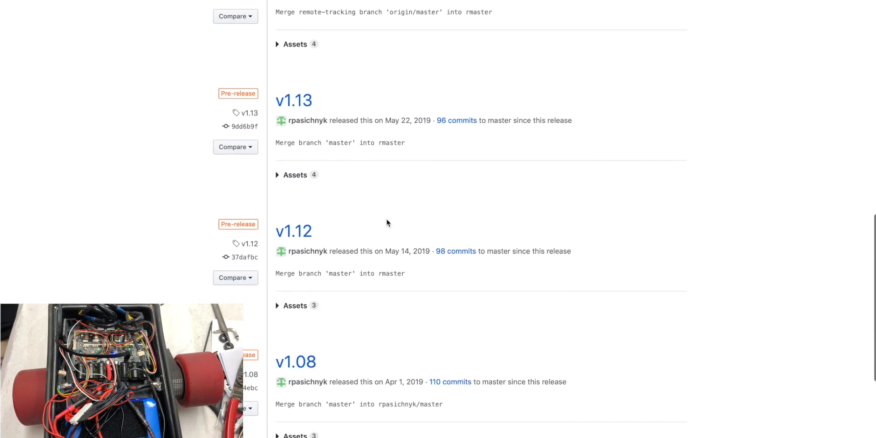
Step: Browse the rpasichnyk/vesc_tool GitHub releases page listing v2.03
{"action": "scroll", "scroll_direction": "up", "scroll_amount": 3}
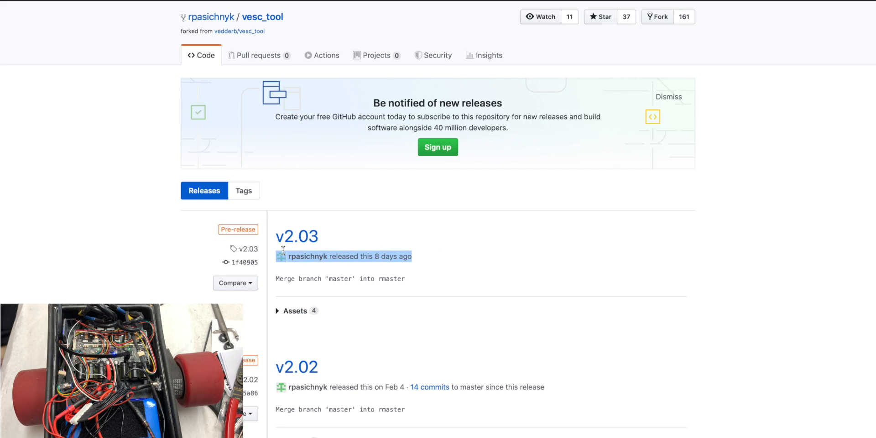
{"action": "scroll", "scroll_direction": "down", "scroll_amount": 3}
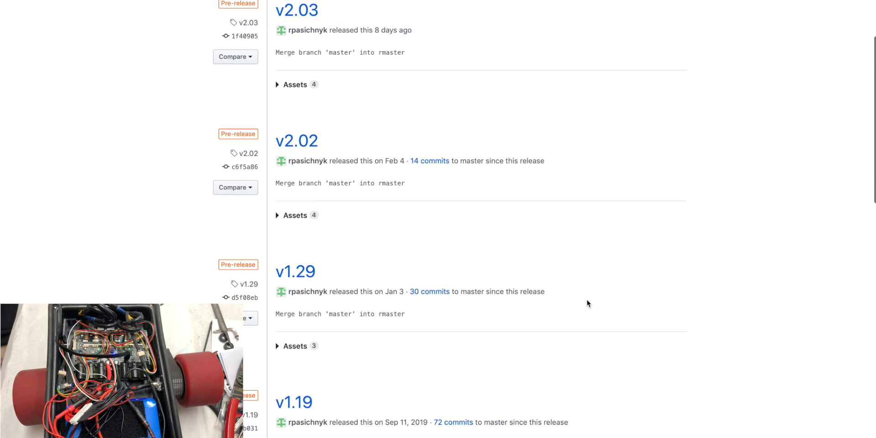
{"action": "scroll", "scroll_direction": "up", "scroll_amount": 3}
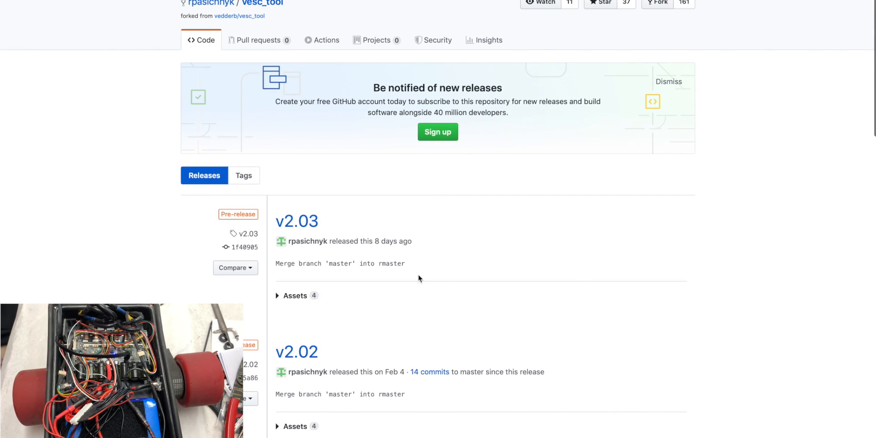
{"action": "mouse_move", "coordinate": [297, 221]}
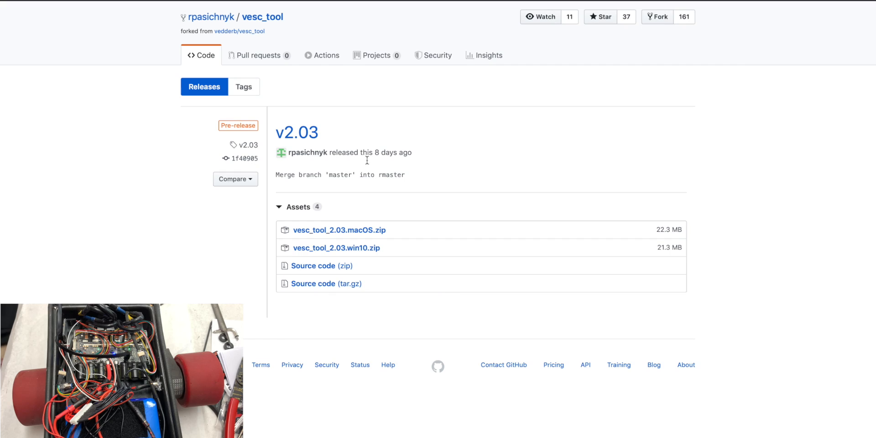
{"action": "mouse_move", "coordinate": [326, 285]}
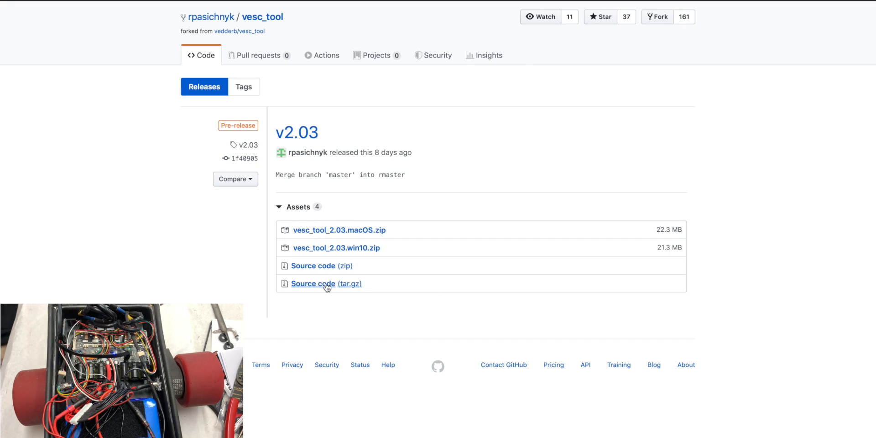
{"action": "mouse_move", "coordinate": [340, 230]}
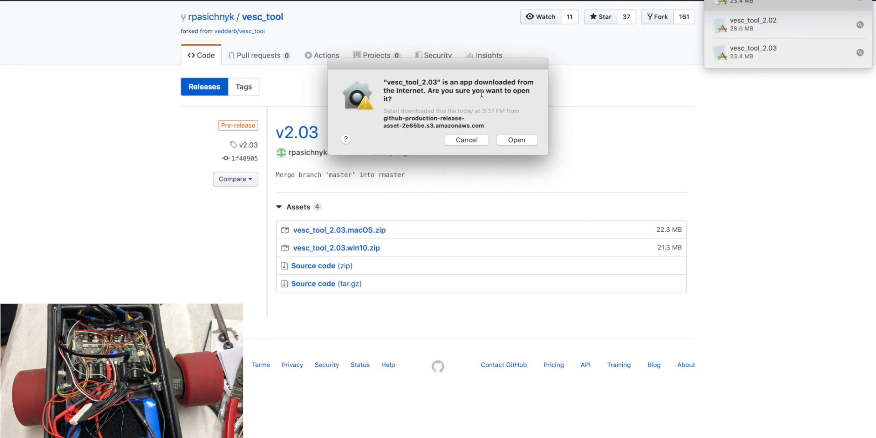
{"action": "mouse_move", "coordinate": [456, 72]}
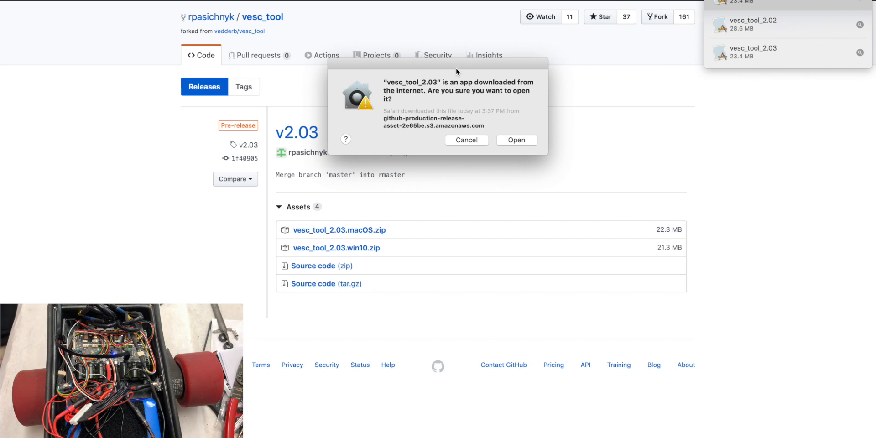
{"action": "mouse_move", "coordinate": [457, 93]}
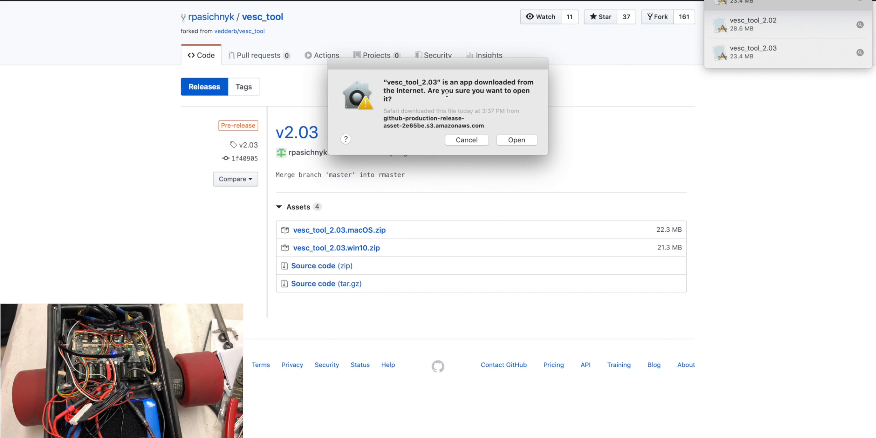
{"action": "mouse_move", "coordinate": [516, 139]}
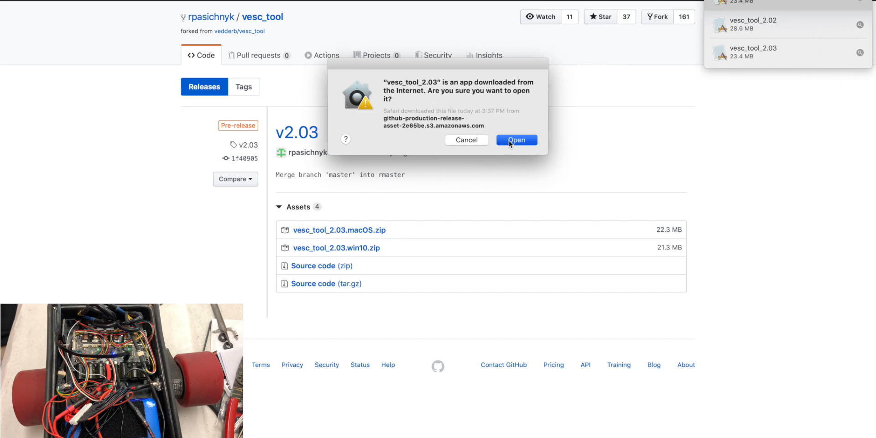
Step: Confirm opening VESC Tool, review Security & Privacy's allowed-apps setting, and close the window
{"action": "left_click", "coordinate": [515, 139]}
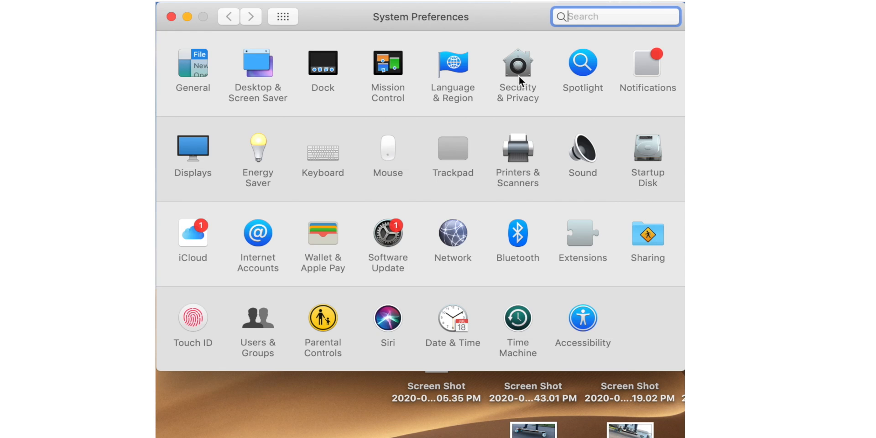
{"action": "left_click", "coordinate": [518, 70]}
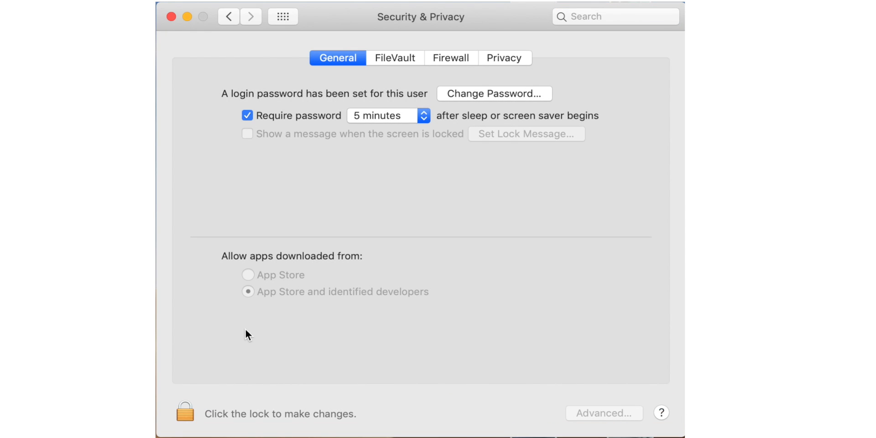
{"action": "mouse_move", "coordinate": [352, 278]}
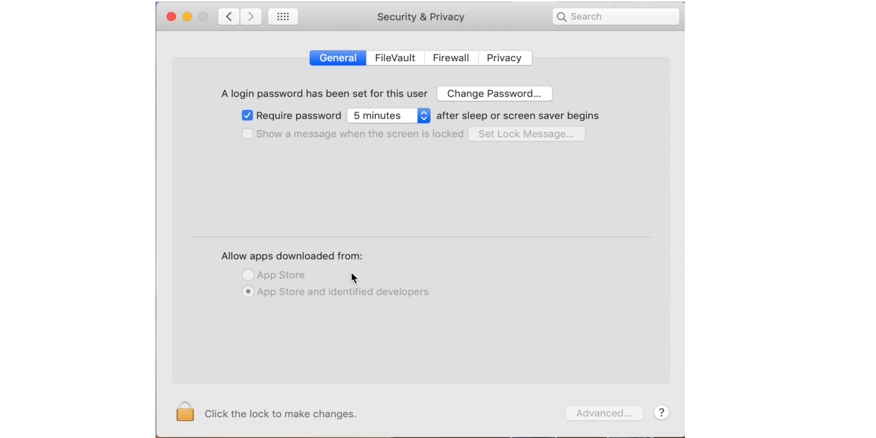
{"action": "mouse_move", "coordinate": [514, 325]}
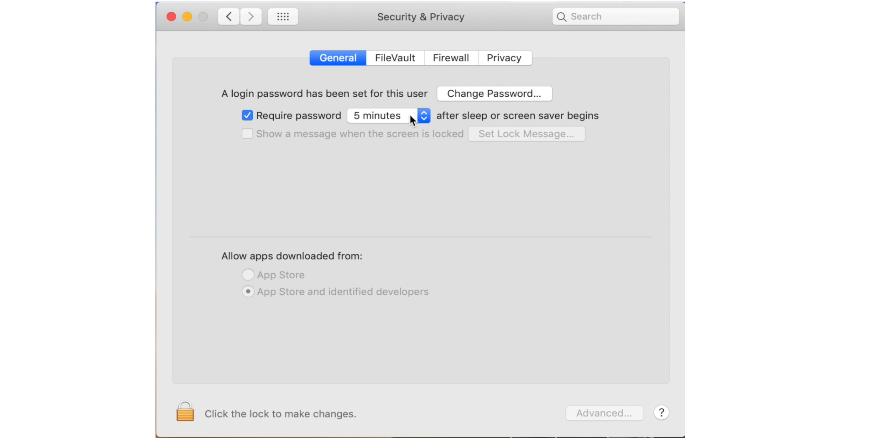
{"action": "mouse_move", "coordinate": [392, 337]}
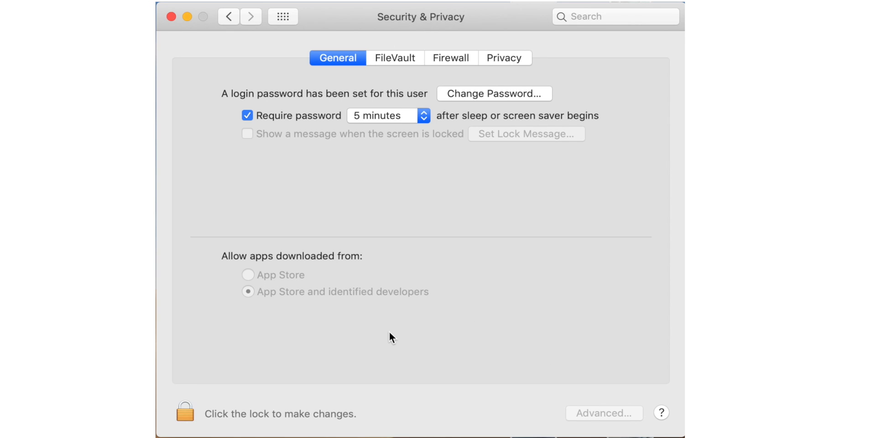
{"action": "mouse_move", "coordinate": [172, 17]}
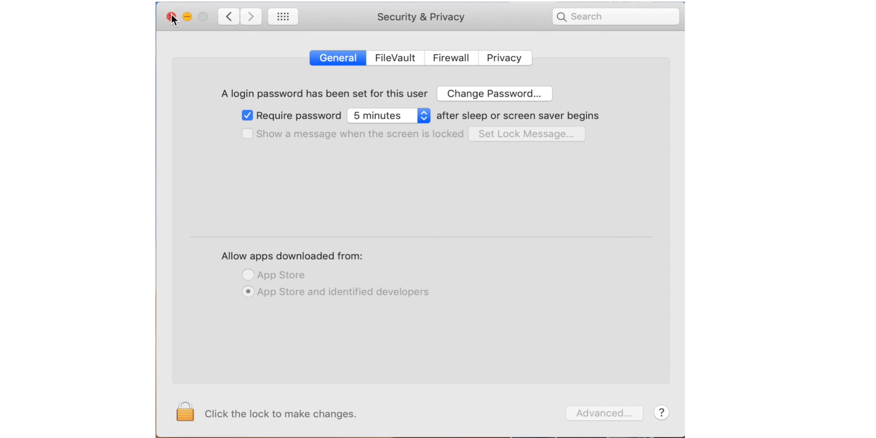
{"action": "left_click", "coordinate": [172, 16]}
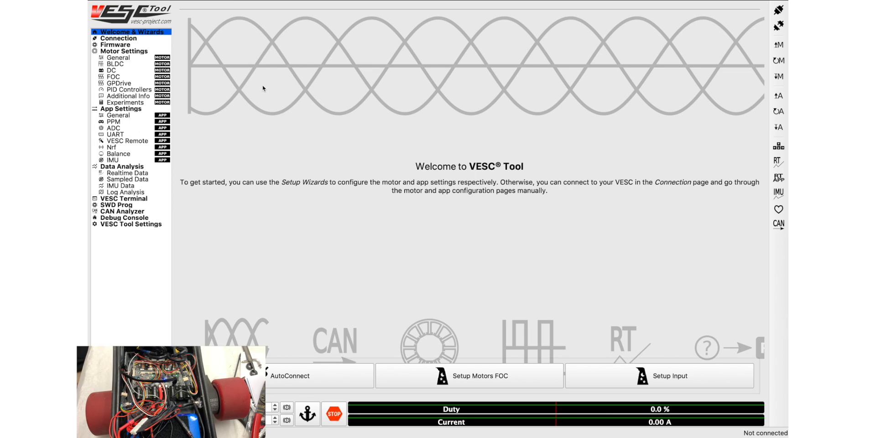
{"action": "mouse_move", "coordinate": [329, 268]}
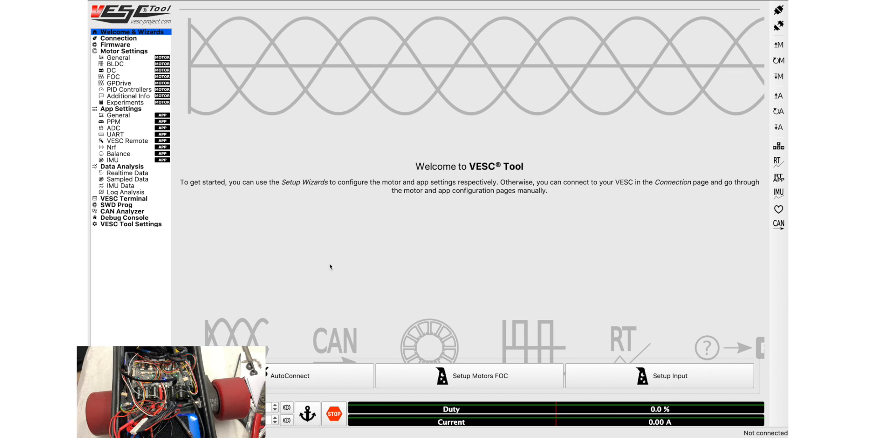
{"action": "mouse_move", "coordinate": [405, 257]}
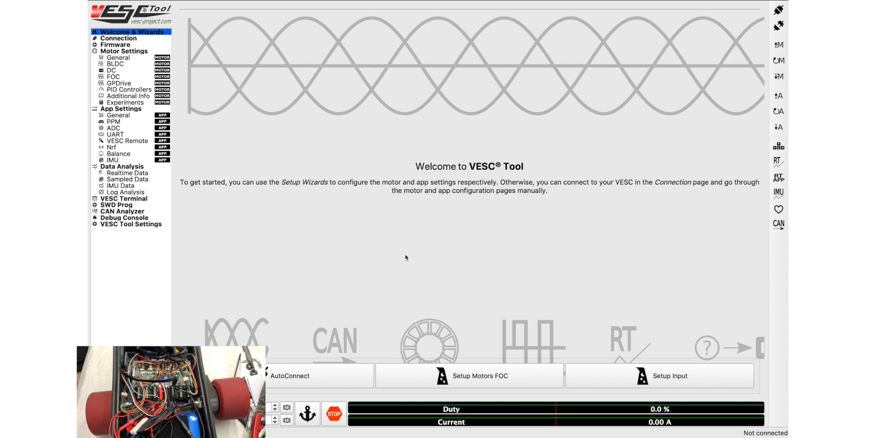
{"action": "left_click", "coordinate": [291, 375]}
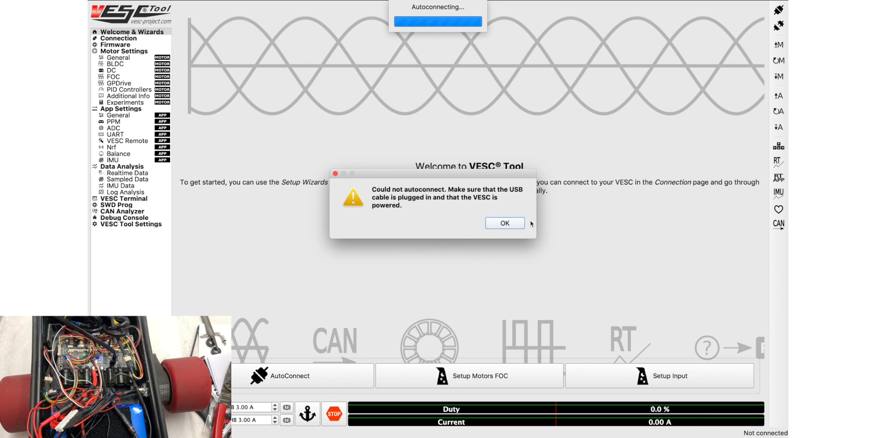
Step: AutoConnect to the VESC over serial and dismiss the firmware-version and deserialize warnings
{"action": "left_click", "coordinate": [504, 223]}
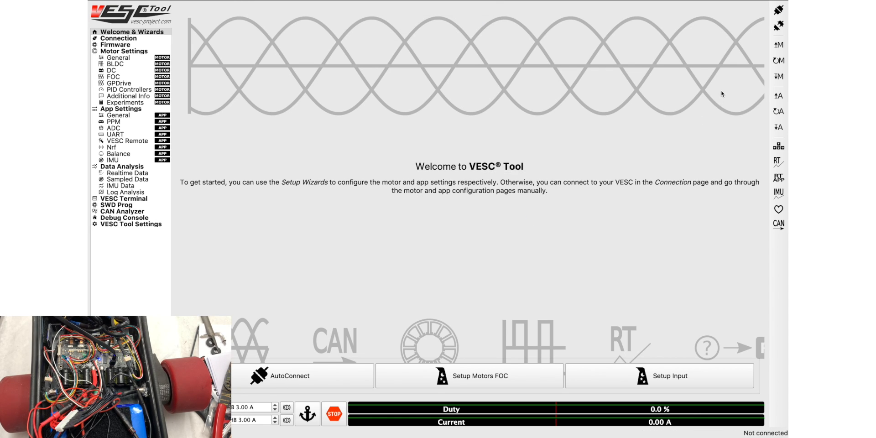
{"action": "left_click", "coordinate": [289, 375]}
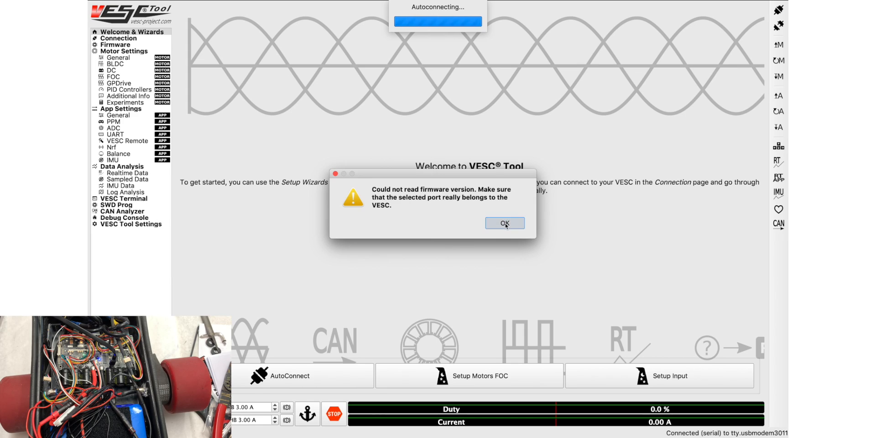
{"action": "left_click", "coordinate": [504, 223]}
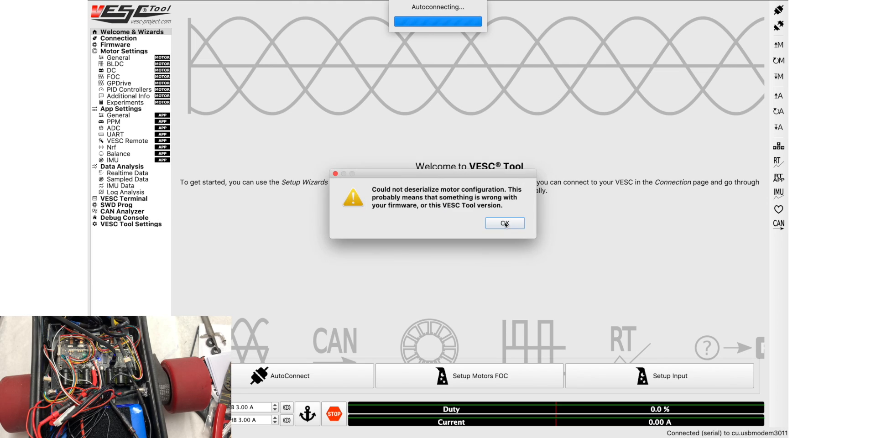
{"action": "left_click", "coordinate": [503, 222]}
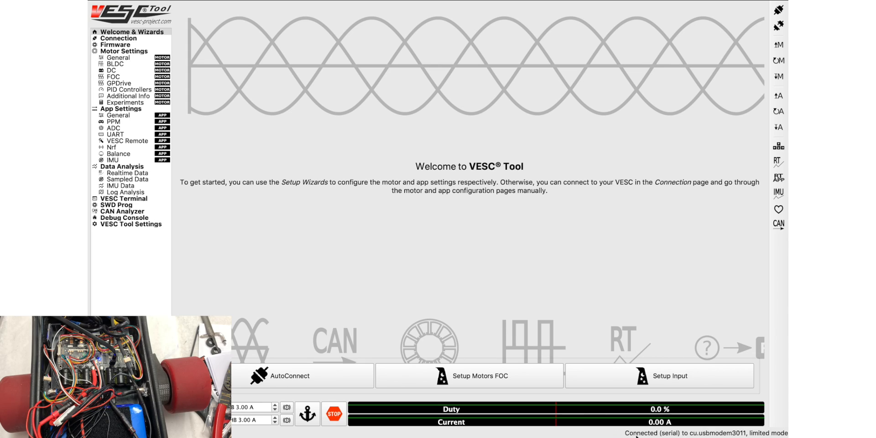
{"action": "mouse_move", "coordinate": [241, 178]}
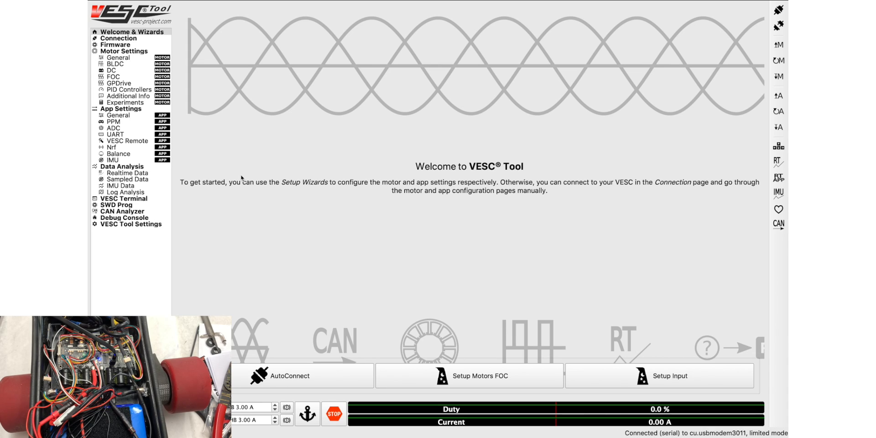
Step: Upload VESC_default.bin for hardware 60 and acknowledge the upload-done notice
{"action": "left_click", "coordinate": [115, 45]}
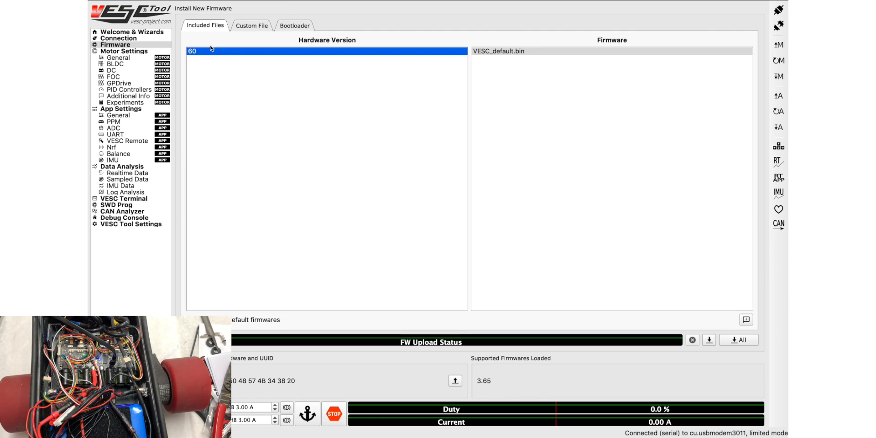
{"action": "mouse_move", "coordinate": [432, 78]}
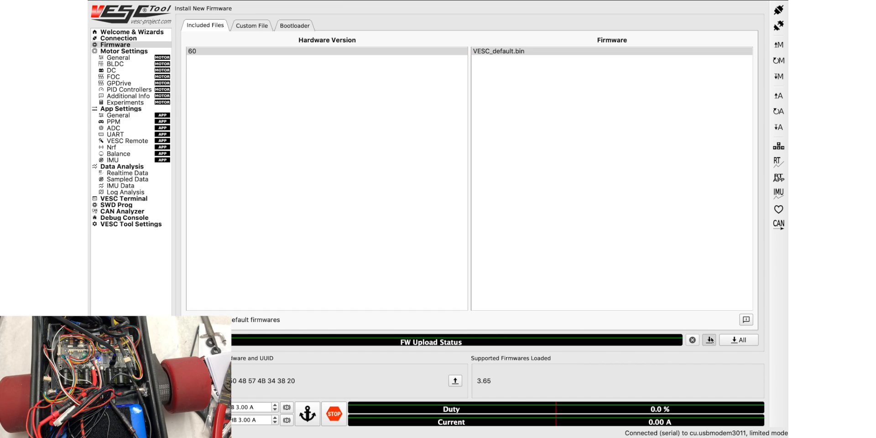
{"action": "left_click", "coordinate": [708, 339]}
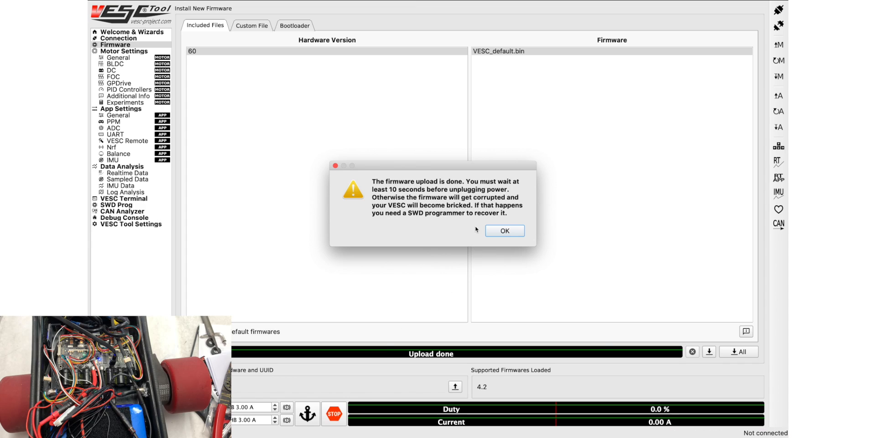
{"action": "mouse_move", "coordinate": [499, 235]}
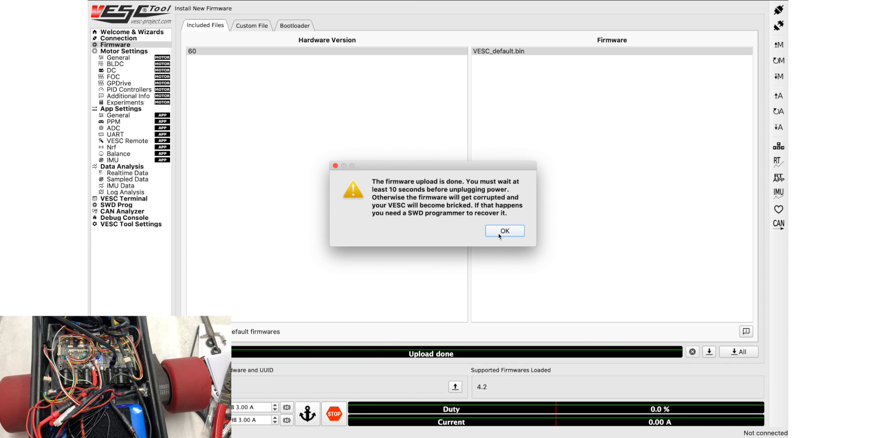
{"action": "left_click", "coordinate": [504, 231]}
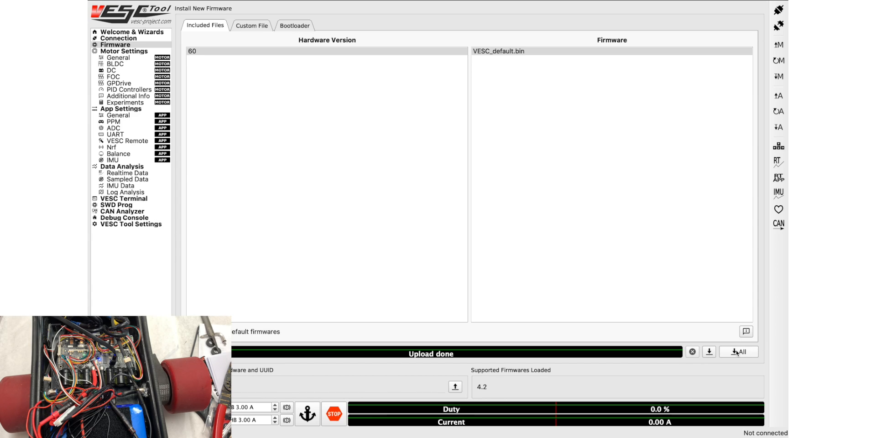
{"action": "mouse_move", "coordinate": [738, 351]}
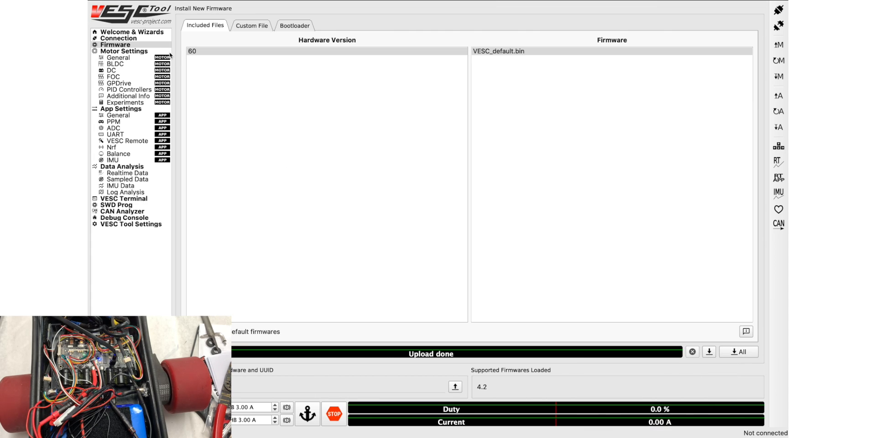
{"action": "mouse_move", "coordinate": [764, 15]}
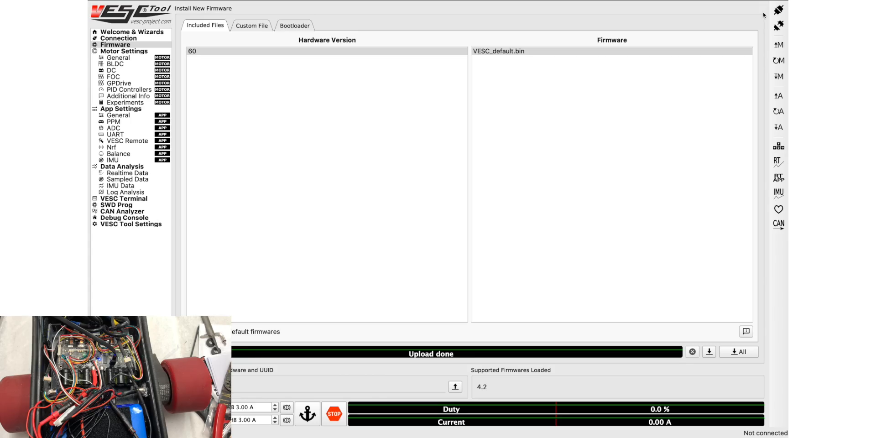
Step: AutoConnect to the second VESC from the welcome page and dismiss both error dialogs
{"action": "left_click", "coordinate": [130, 32]}
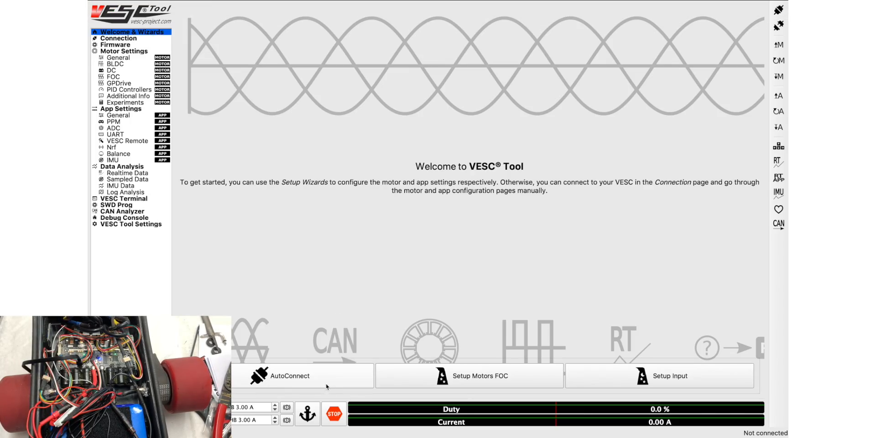
{"action": "left_click", "coordinate": [303, 375]}
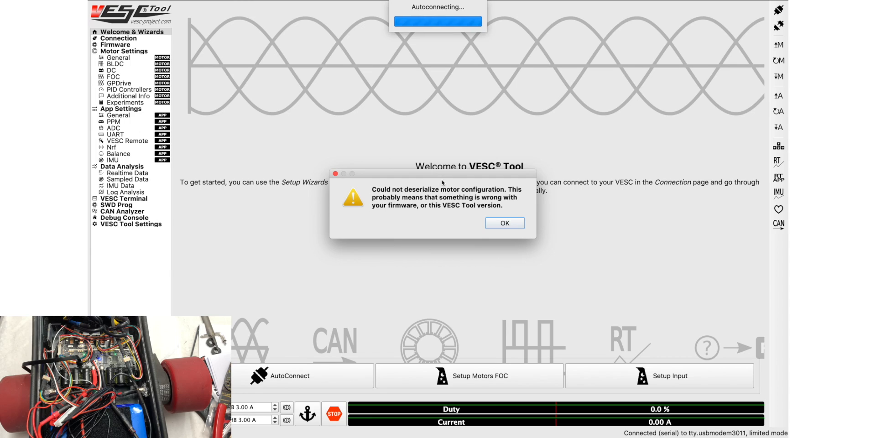
{"action": "left_click", "coordinate": [504, 223]}
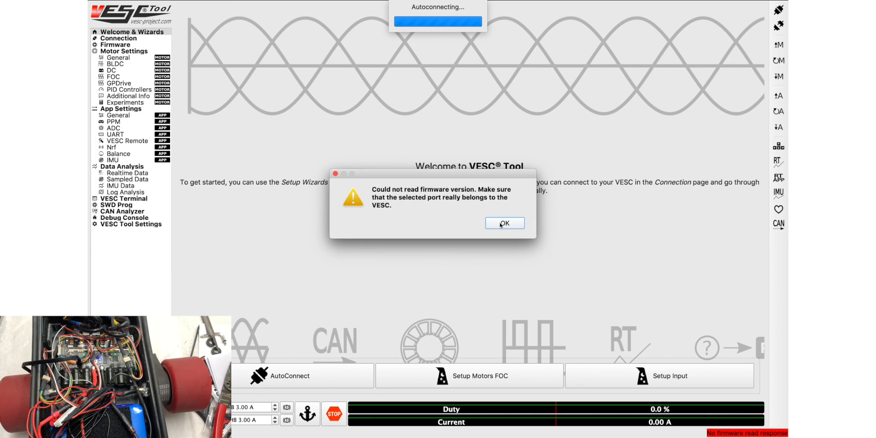
{"action": "left_click", "coordinate": [503, 223]}
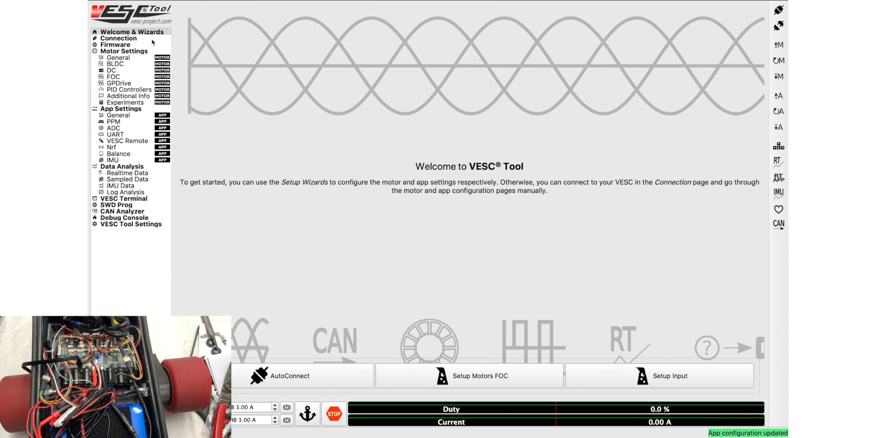
Step: Flash the default firmware onto the second VESC, accepting cleared settings, and acknowledge completion
{"action": "left_click", "coordinate": [116, 45]}
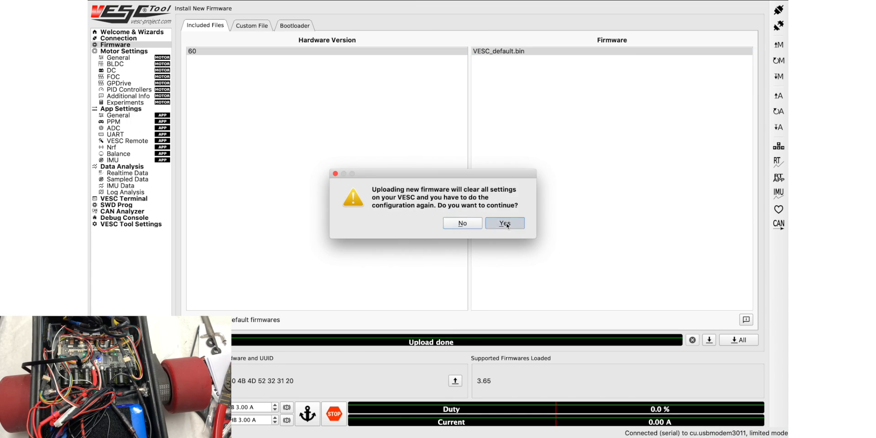
{"action": "left_click", "coordinate": [503, 222]}
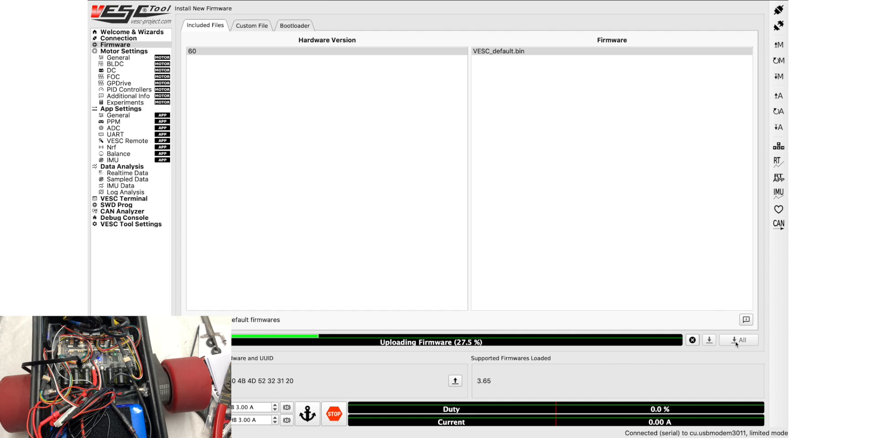
{"action": "mouse_move", "coordinate": [742, 339]}
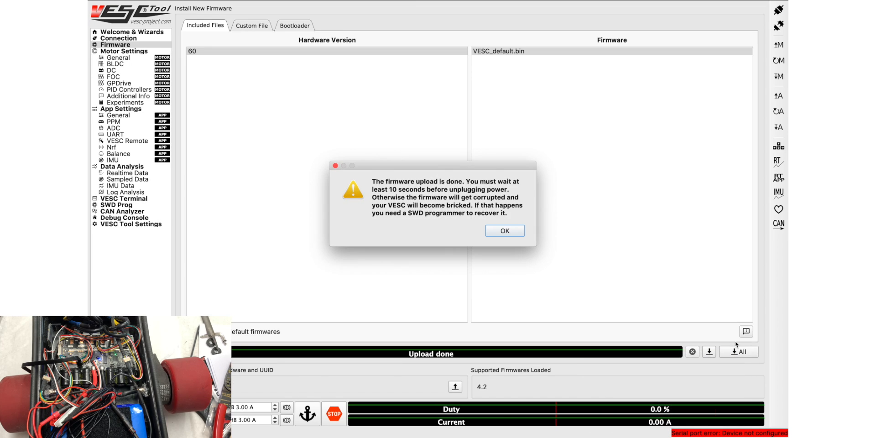
{"action": "left_click", "coordinate": [503, 231]}
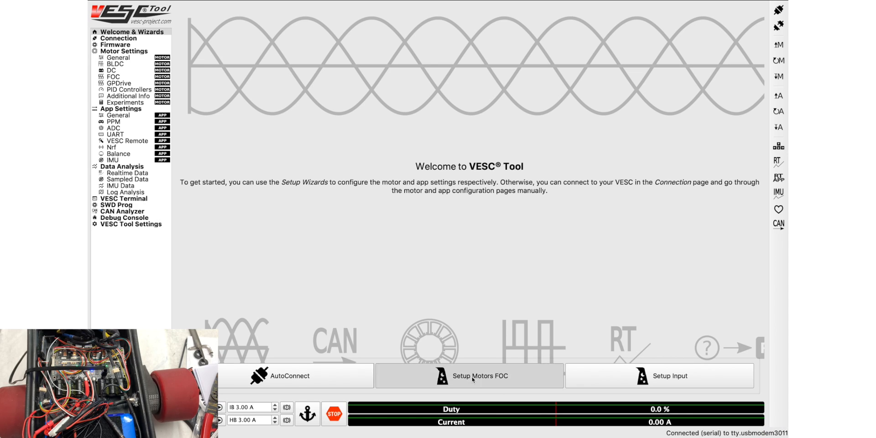
Step: Start the Setup Motors FOC wizard from the welcome page
{"action": "left_click", "coordinate": [469, 375]}
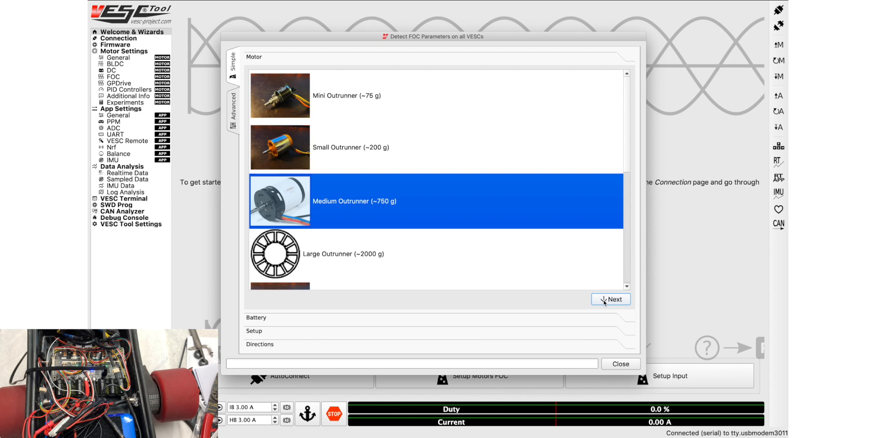
Step: Accept Medium Outrunner and the 12-cell battery settings, then enter a 100.00 mm wheel diameter
{"action": "left_click", "coordinate": [612, 300]}
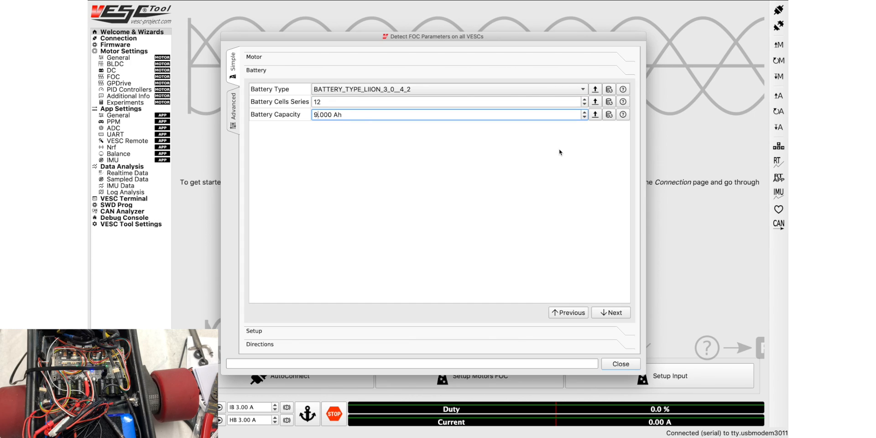
{"action": "left_click", "coordinate": [610, 312]}
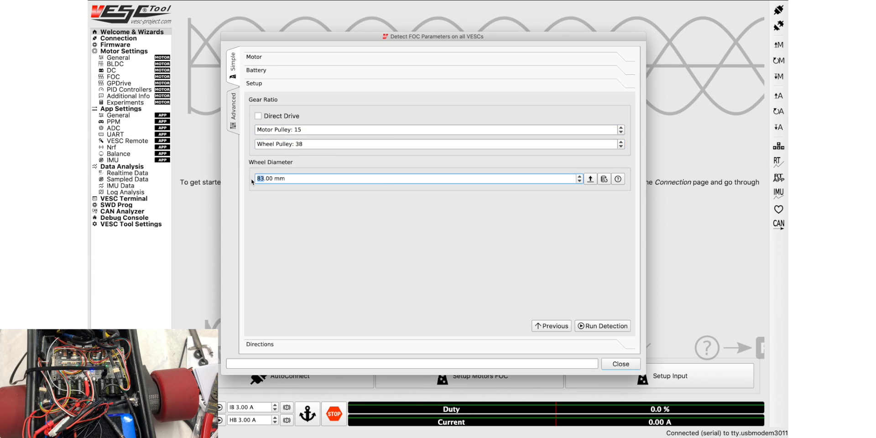
{"action": "type", "text": "100.00"}
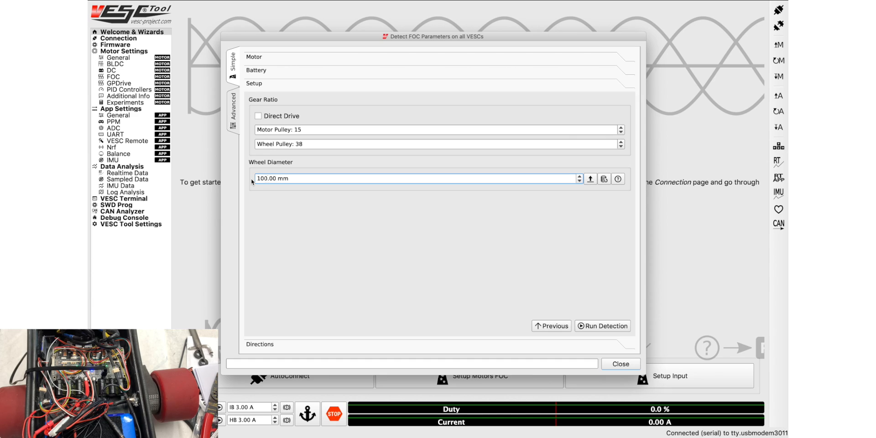
{"action": "mouse_move", "coordinate": [589, 313]}
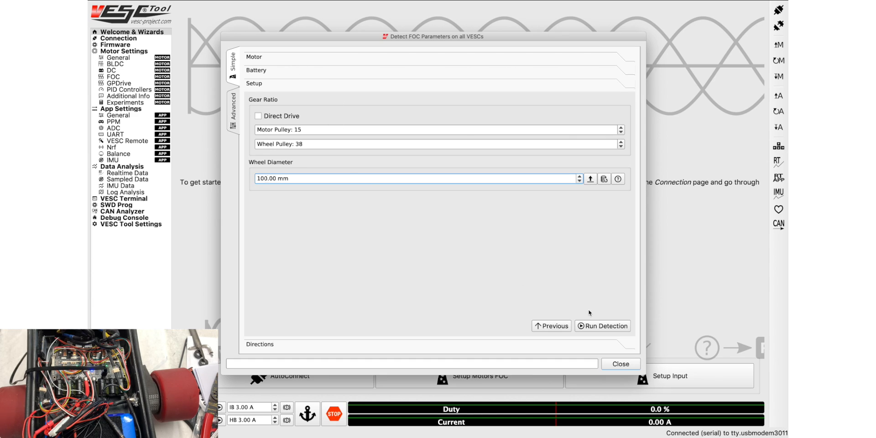
{"action": "mouse_move", "coordinate": [602, 326]}
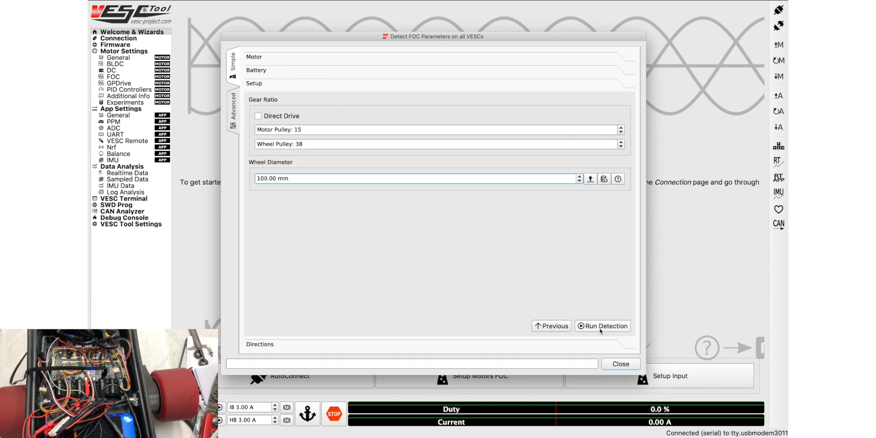
{"action": "mouse_move", "coordinate": [610, 313]}
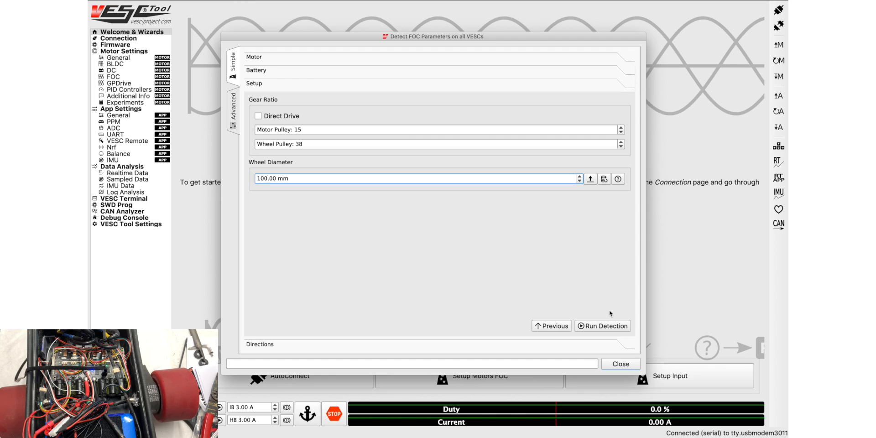
Step: Run FOC detection on all connected motors, confirming the spin-up warning
{"action": "left_click", "coordinate": [602, 326]}
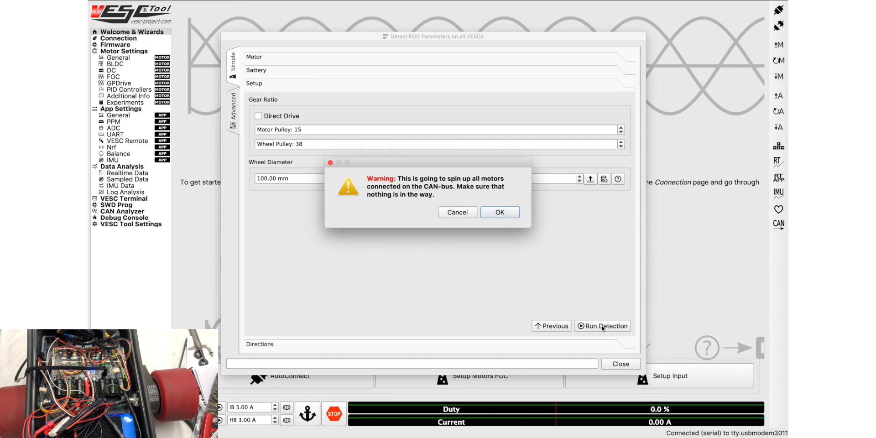
{"action": "left_click", "coordinate": [499, 212]}
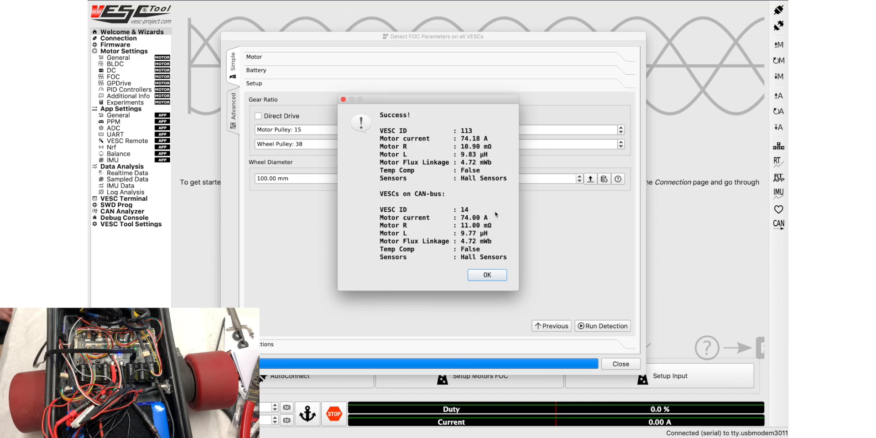
{"action": "mouse_move", "coordinate": [473, 209]}
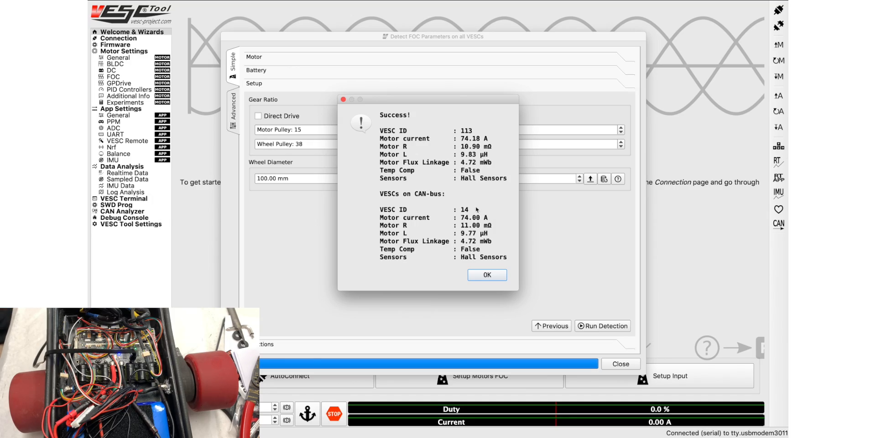
{"action": "mouse_move", "coordinate": [482, 188]}
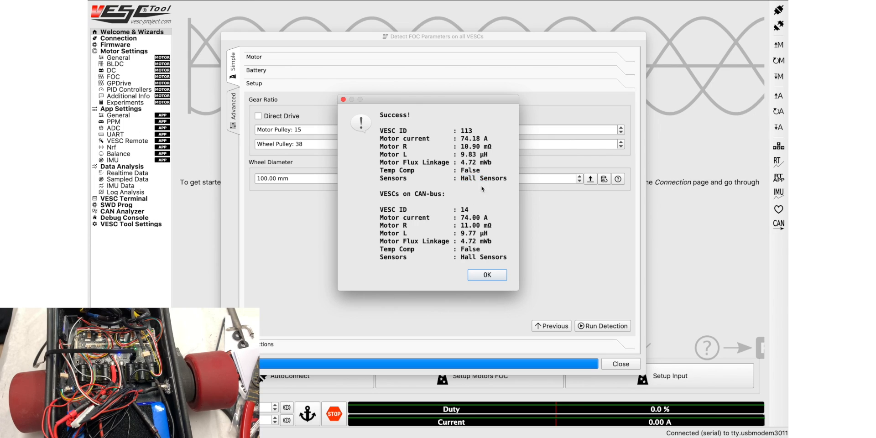
{"action": "mouse_move", "coordinate": [477, 206]}
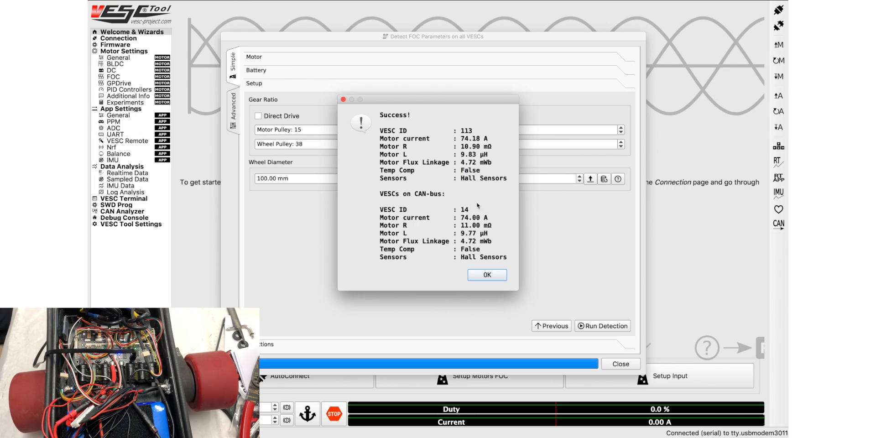
{"action": "mouse_move", "coordinate": [471, 150]}
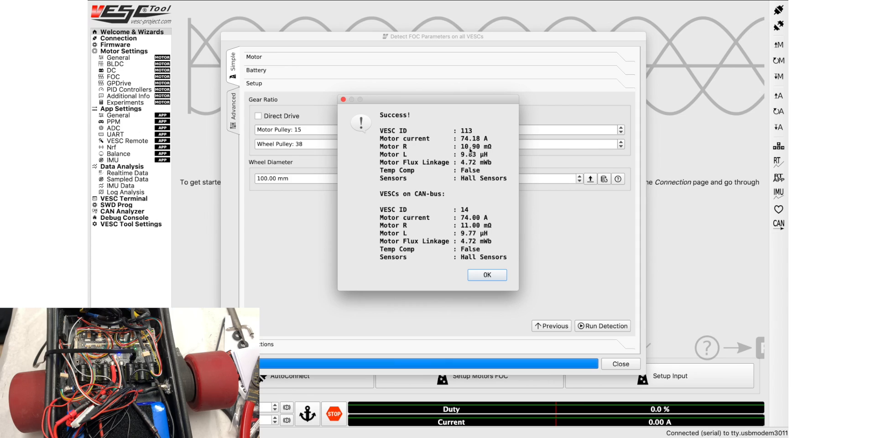
{"action": "mouse_move", "coordinate": [486, 275]}
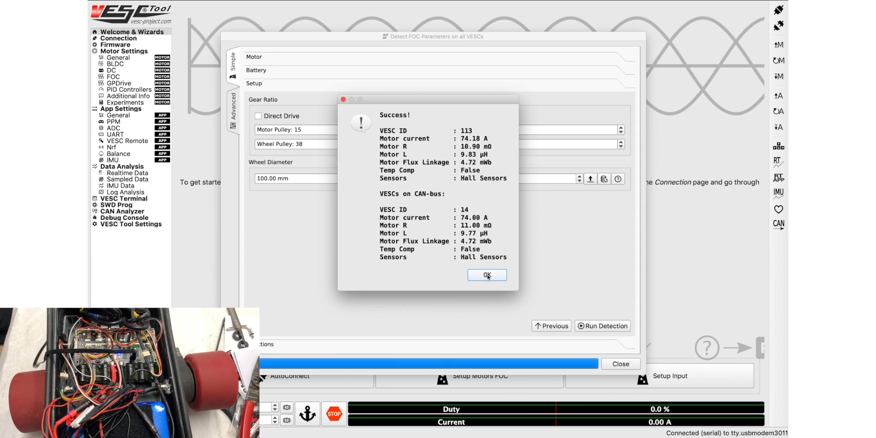
Step: Accept detected parameters, refresh Directions, mark CAN VESC ID 14 as inverted and finish the wizard
{"action": "left_click", "coordinate": [486, 275]}
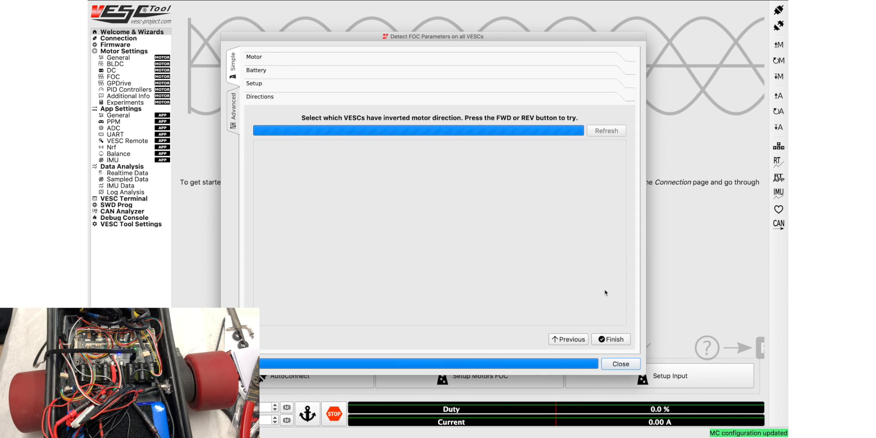
{"action": "left_click", "coordinate": [606, 131]}
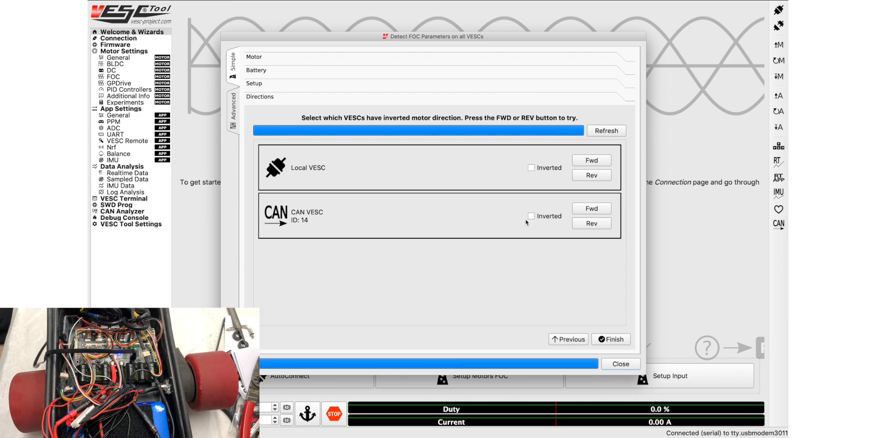
{"action": "left_click", "coordinate": [531, 217]}
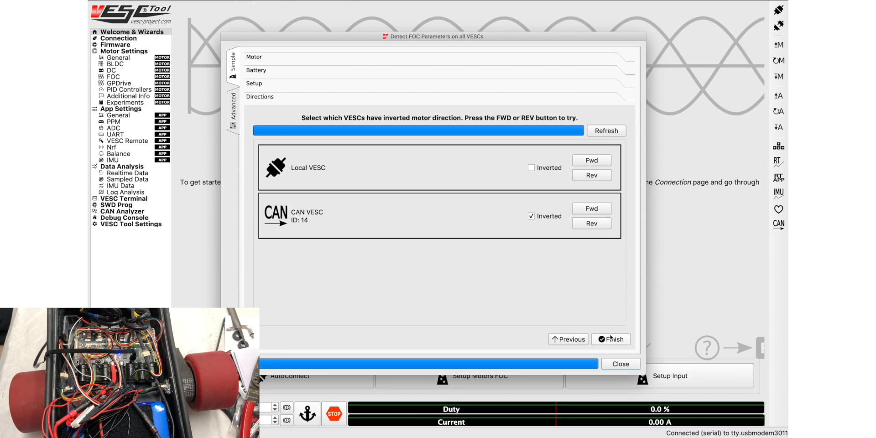
{"action": "left_click", "coordinate": [610, 339]}
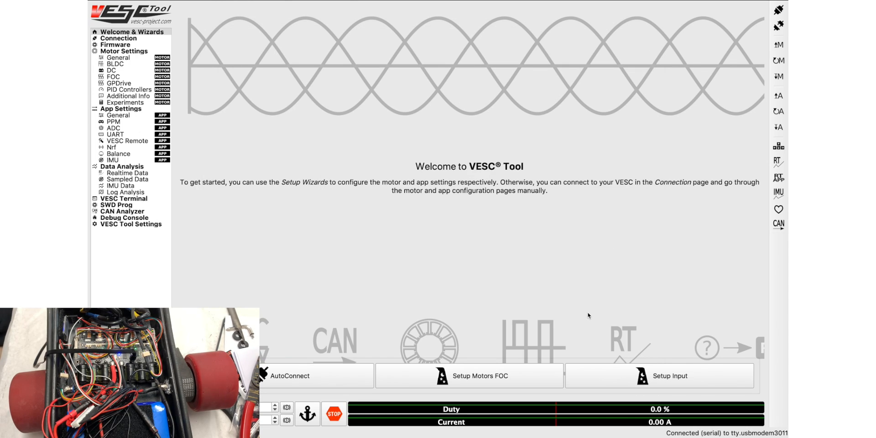
{"action": "mouse_move", "coordinate": [509, 355]}
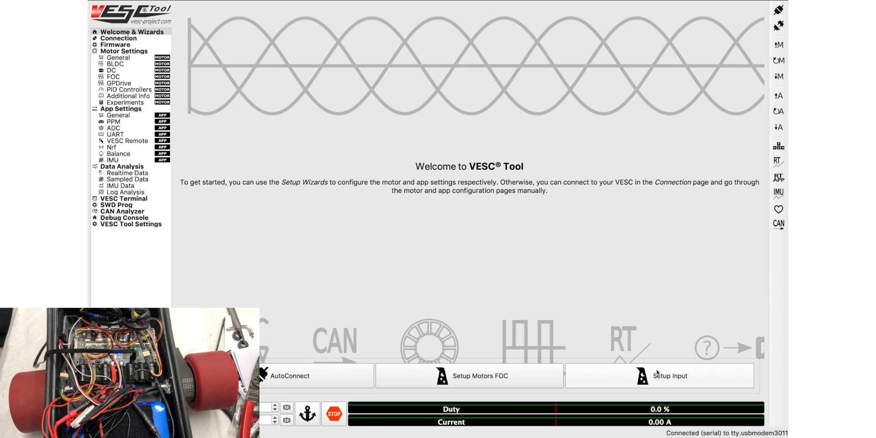
Step: Start the input setup wizard and choose the local VESC (ID 113)
{"action": "left_click", "coordinate": [659, 375]}
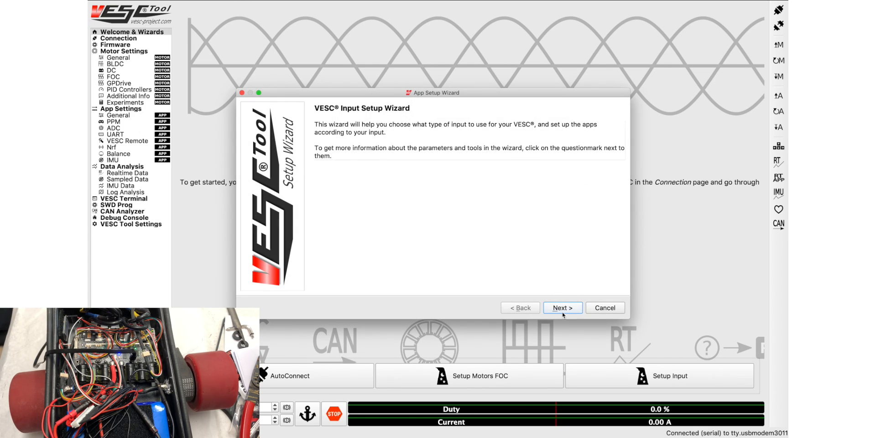
{"action": "left_click", "coordinate": [562, 308]}
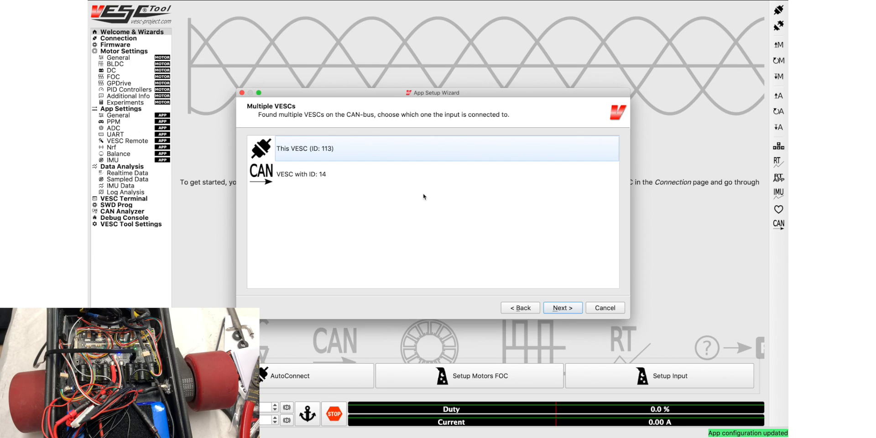
{"action": "left_click", "coordinate": [432, 148]}
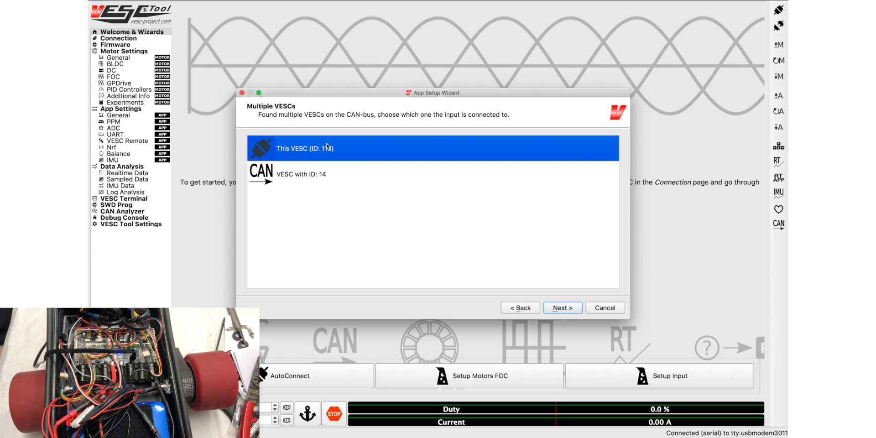
{"action": "mouse_move", "coordinate": [339, 147]}
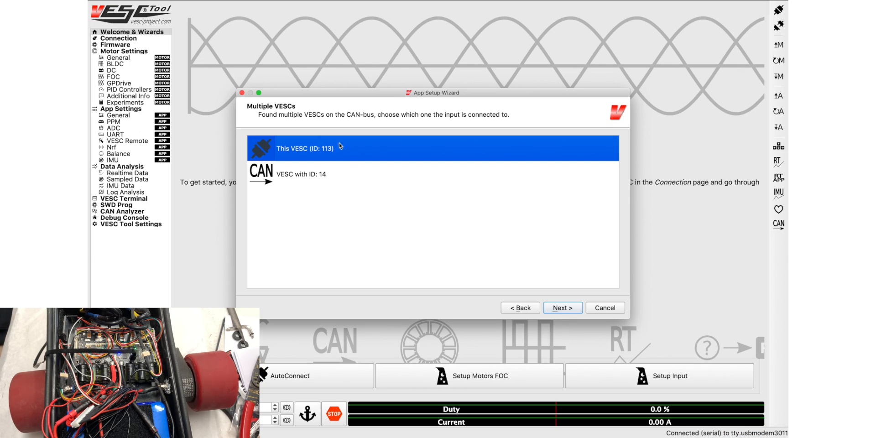
{"action": "left_click", "coordinate": [562, 307]}
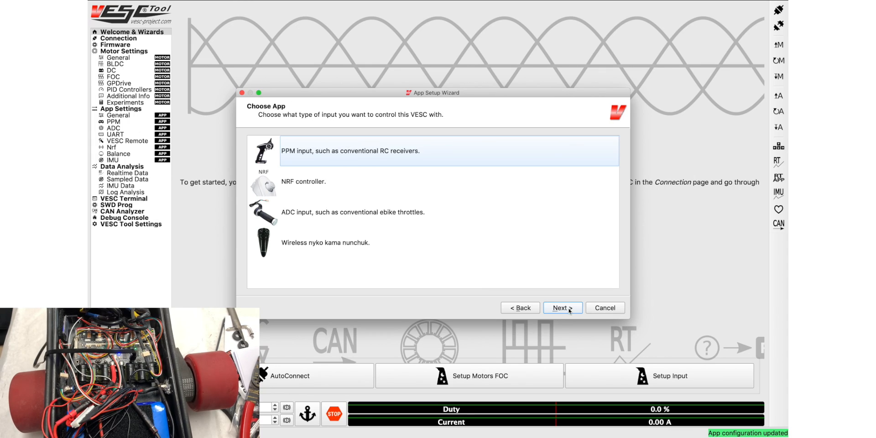
Step: Select PPM remote input, keep the default pulse mapping and continue past PPM configuration
{"action": "left_click", "coordinate": [350, 151]}
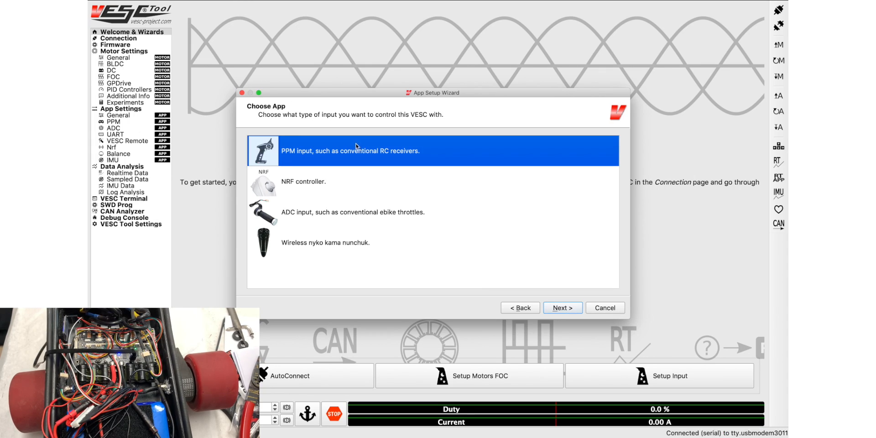
{"action": "mouse_move", "coordinate": [319, 134]}
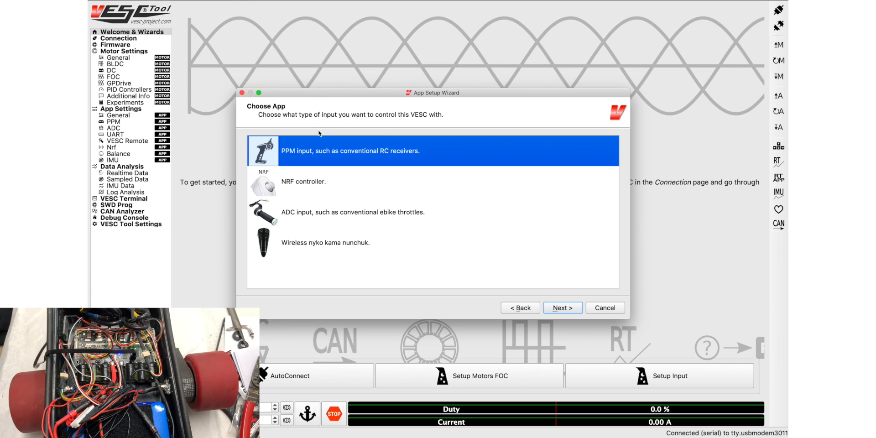
{"action": "mouse_move", "coordinate": [320, 133]}
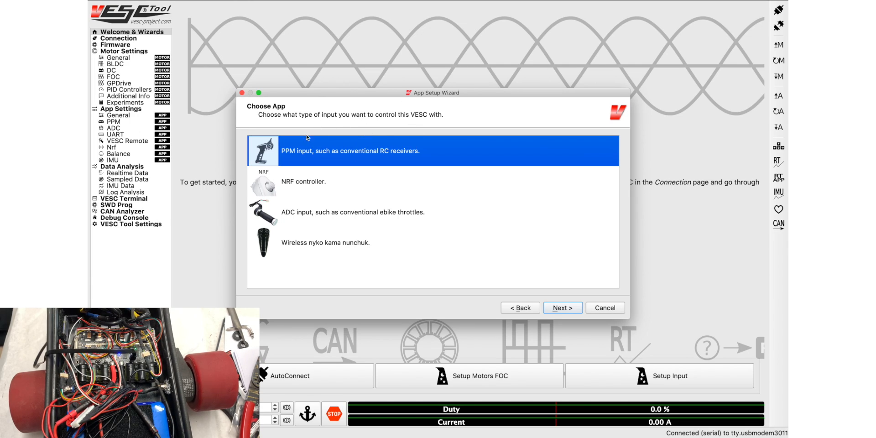
{"action": "mouse_move", "coordinate": [277, 144]}
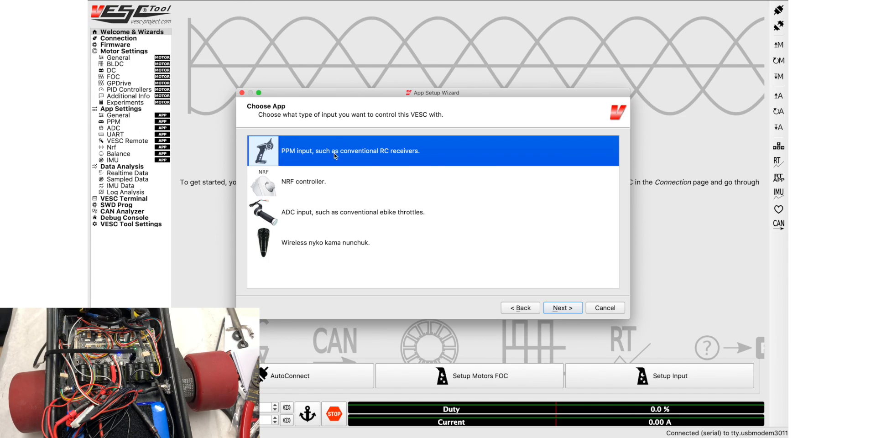
{"action": "mouse_move", "coordinate": [442, 168]}
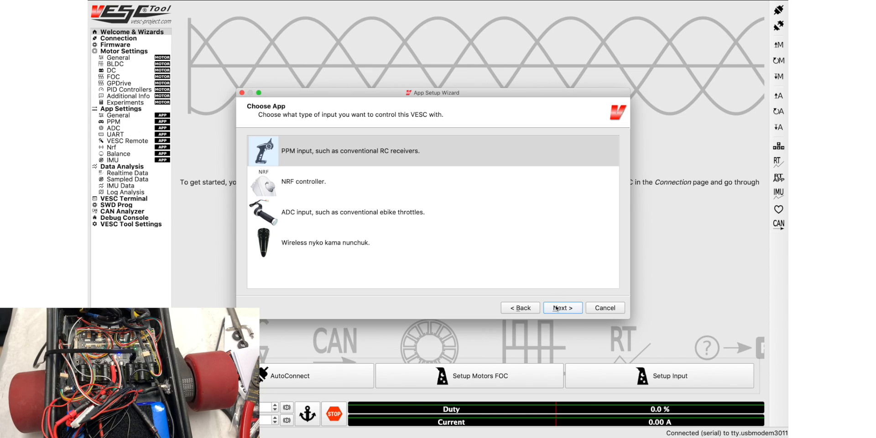
{"action": "left_click", "coordinate": [562, 307]}
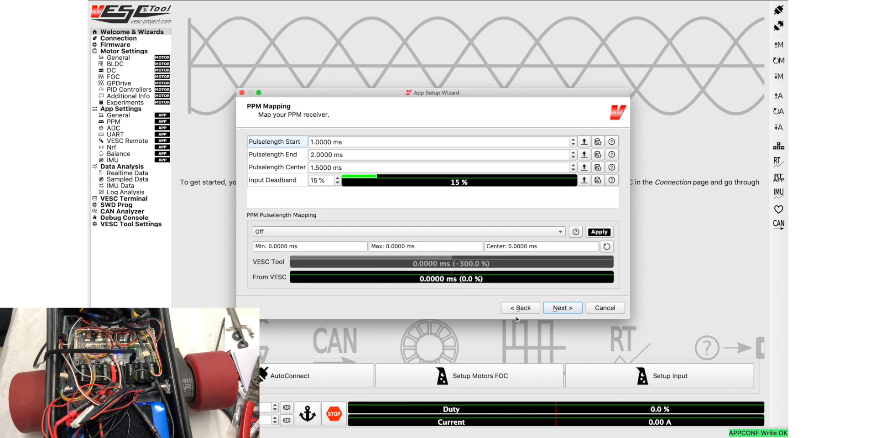
{"action": "left_click", "coordinate": [562, 308]}
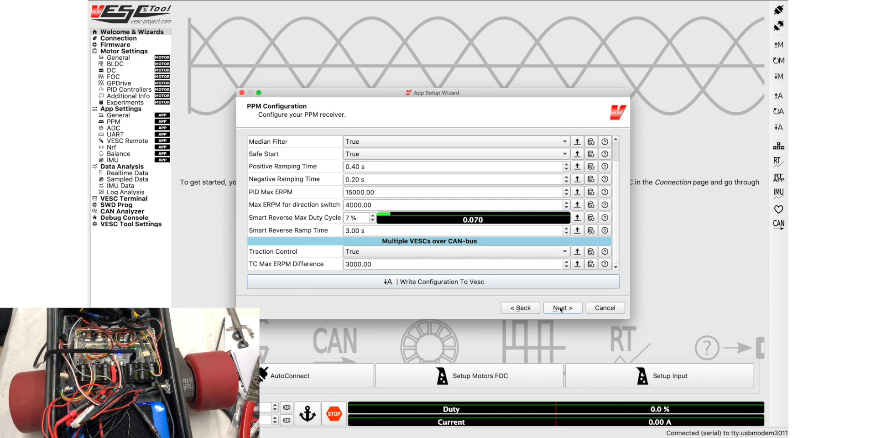
{"action": "left_click", "coordinate": [561, 308]}
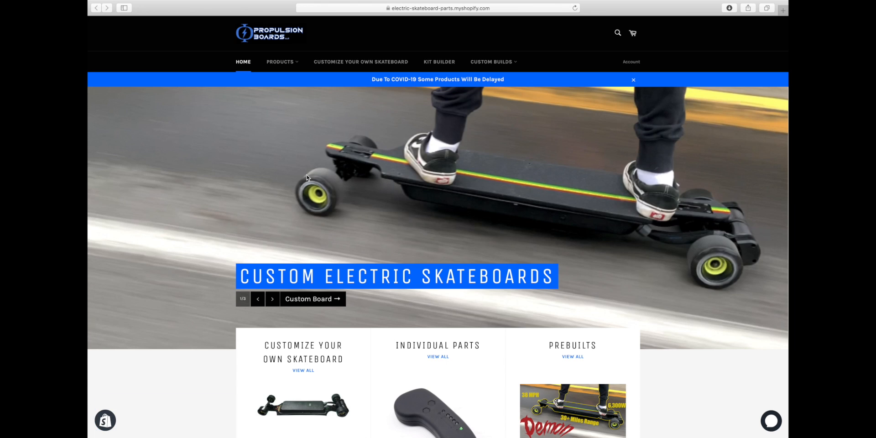
Step: Expand the Products menu to show motors, batteries, remotes, trucks and VESCs
{"action": "scroll", "scroll_direction": "down", "scroll_amount": 3}
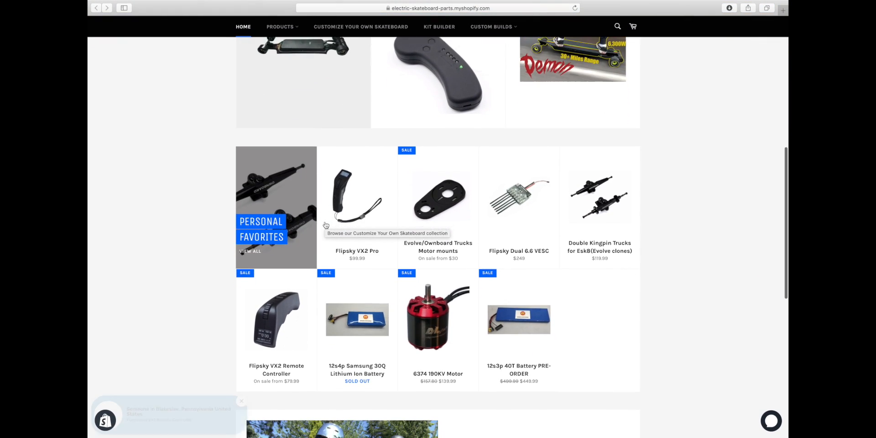
{"action": "left_click", "coordinate": [281, 61]}
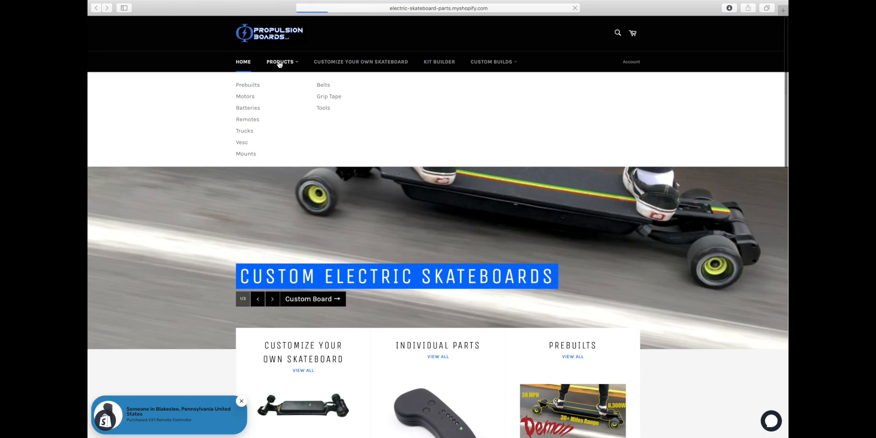